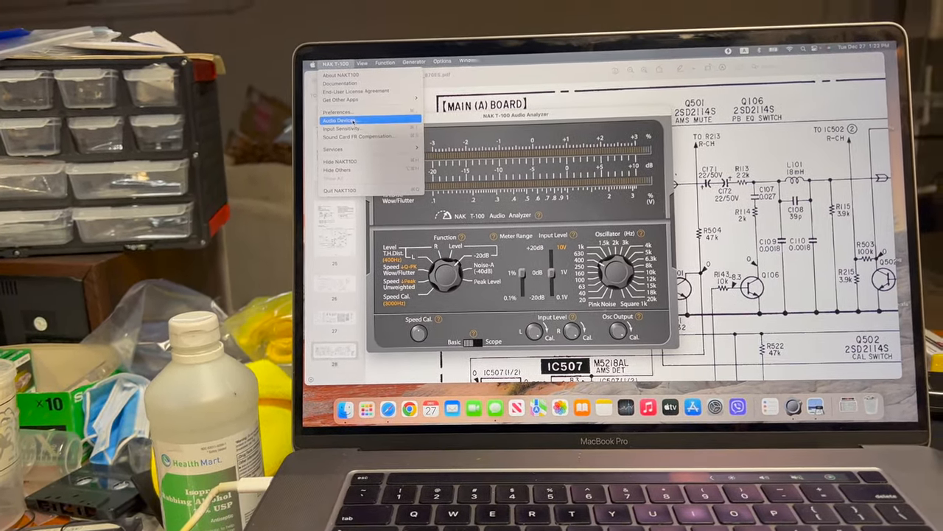
- Assign the USB input and the output device in the Audio Devices dialog and confirm
{"action": "left_click", "coordinate": [342, 120]}
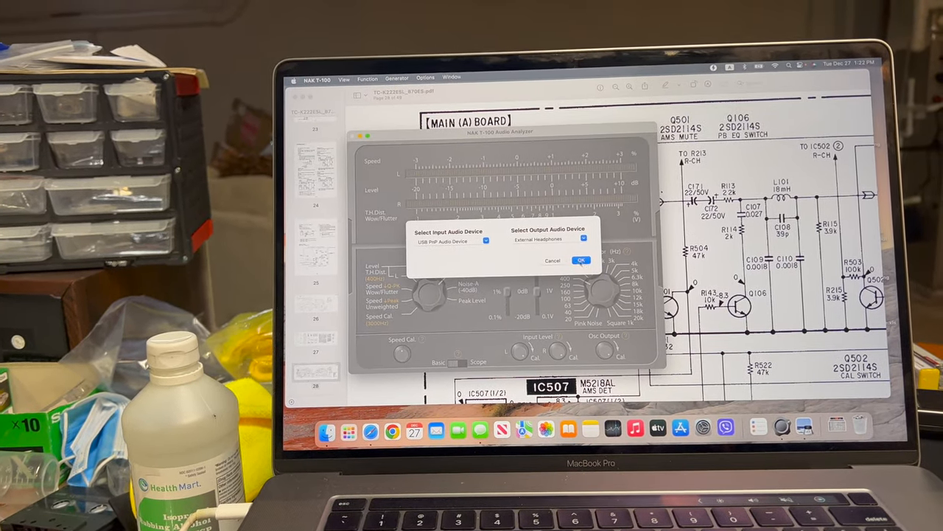
{"action": "left_click", "coordinate": [580, 259]}
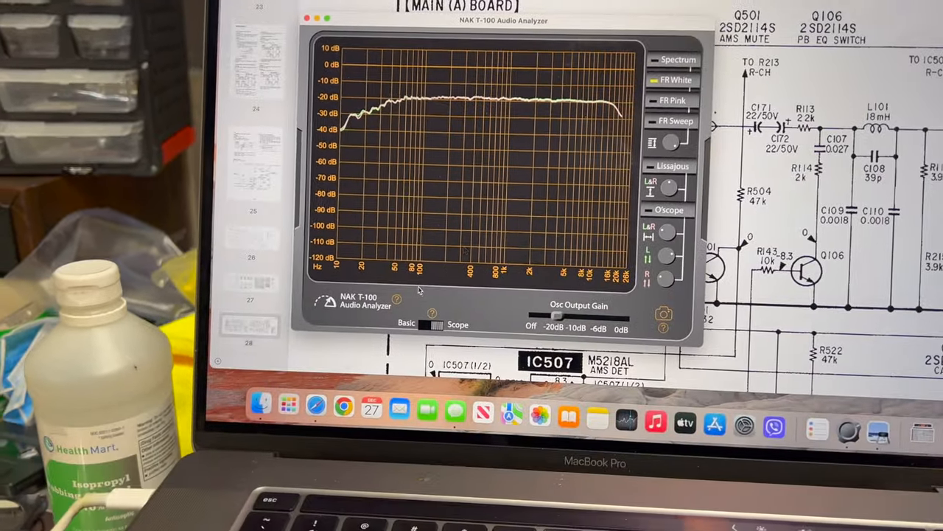
- Run an FR Sweep to capture the deck's frequency-response trace
{"action": "left_click", "coordinate": [405, 325]}
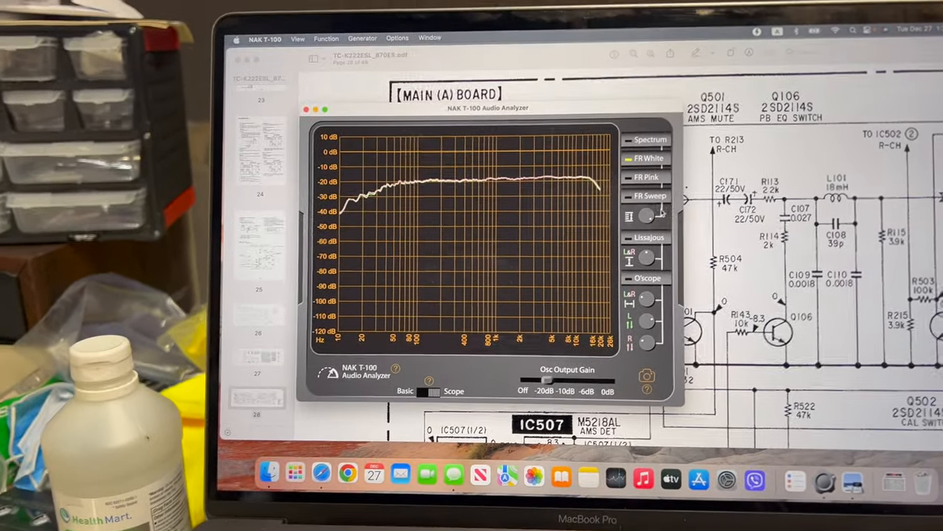
{"action": "left_click", "coordinate": [648, 195]}
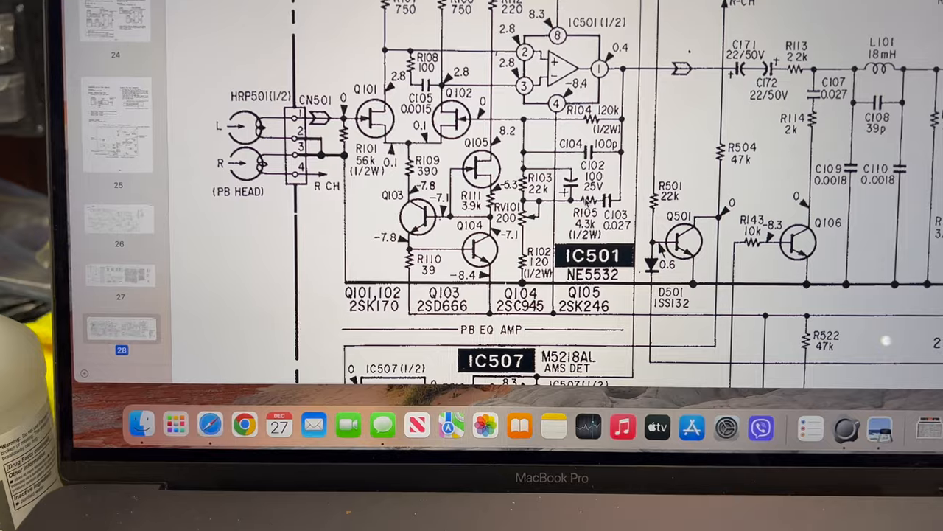
{"action": "scroll", "scroll_direction": "down", "scroll_amount": 3}
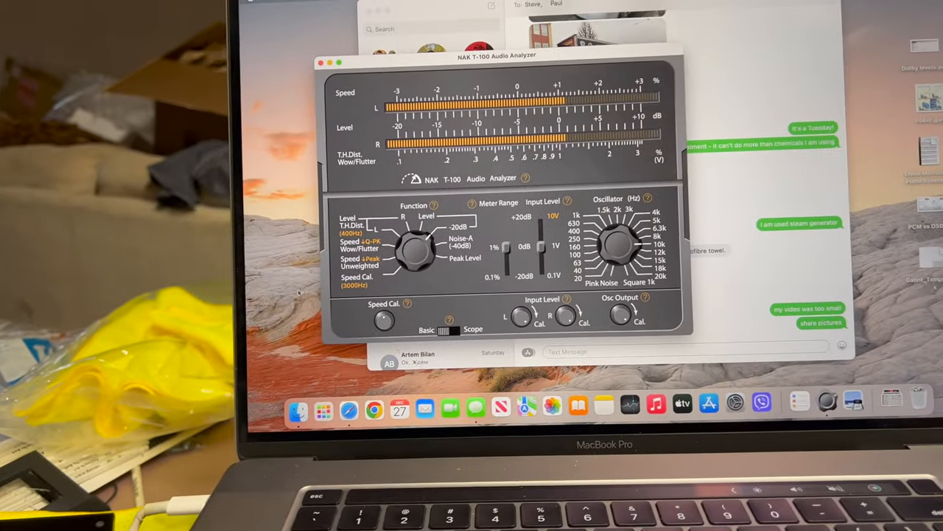
- Switch to Scope mode to compare the left and right test-tone sine traces
{"action": "left_click", "coordinate": [451, 330]}
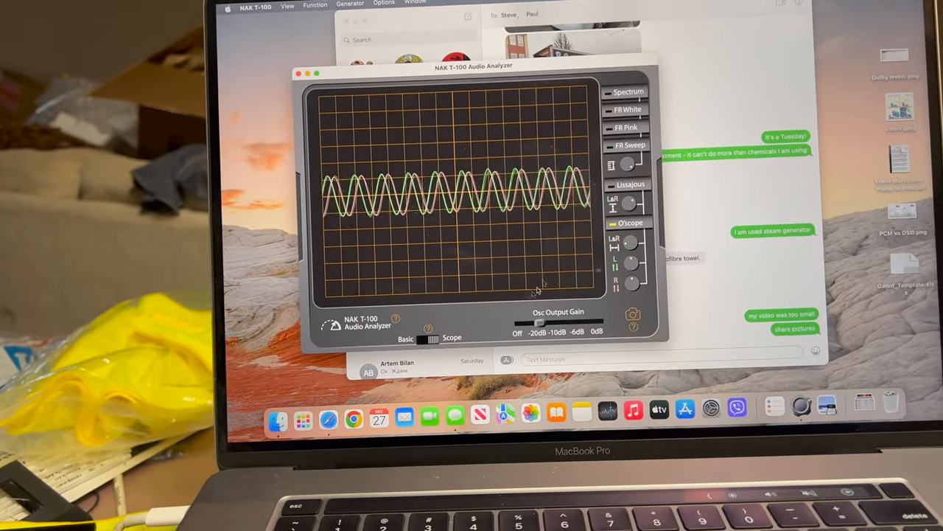